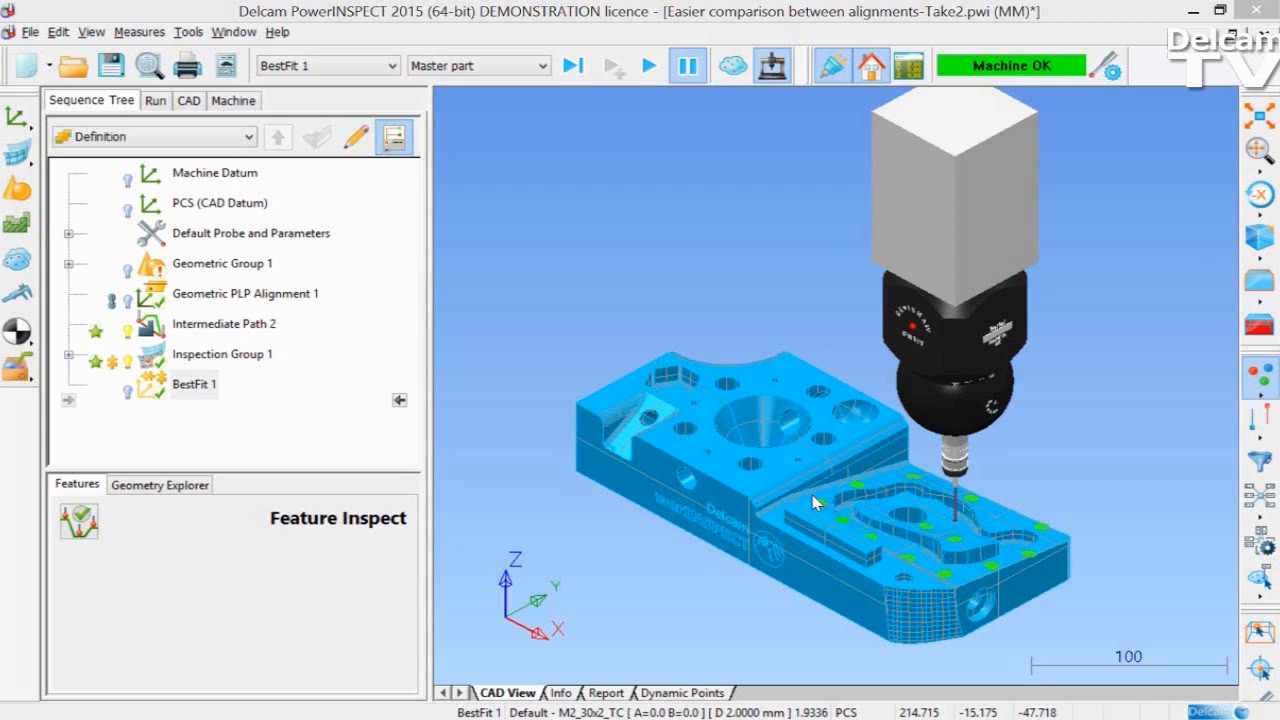
- Select BestFit 1 in the Sequence Tree as the insertion point for a custom action
{"action": "left_click", "coordinate": [194, 384]}
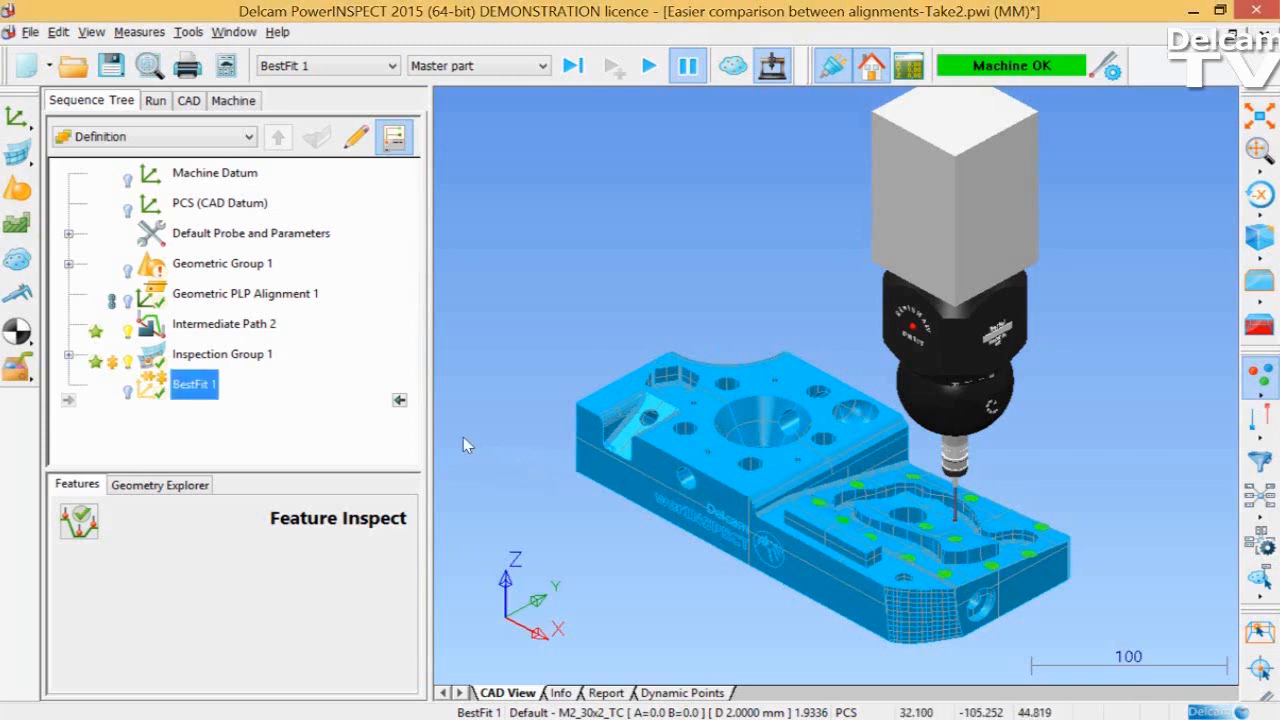
{"action": "mouse_move", "coordinate": [384, 432]}
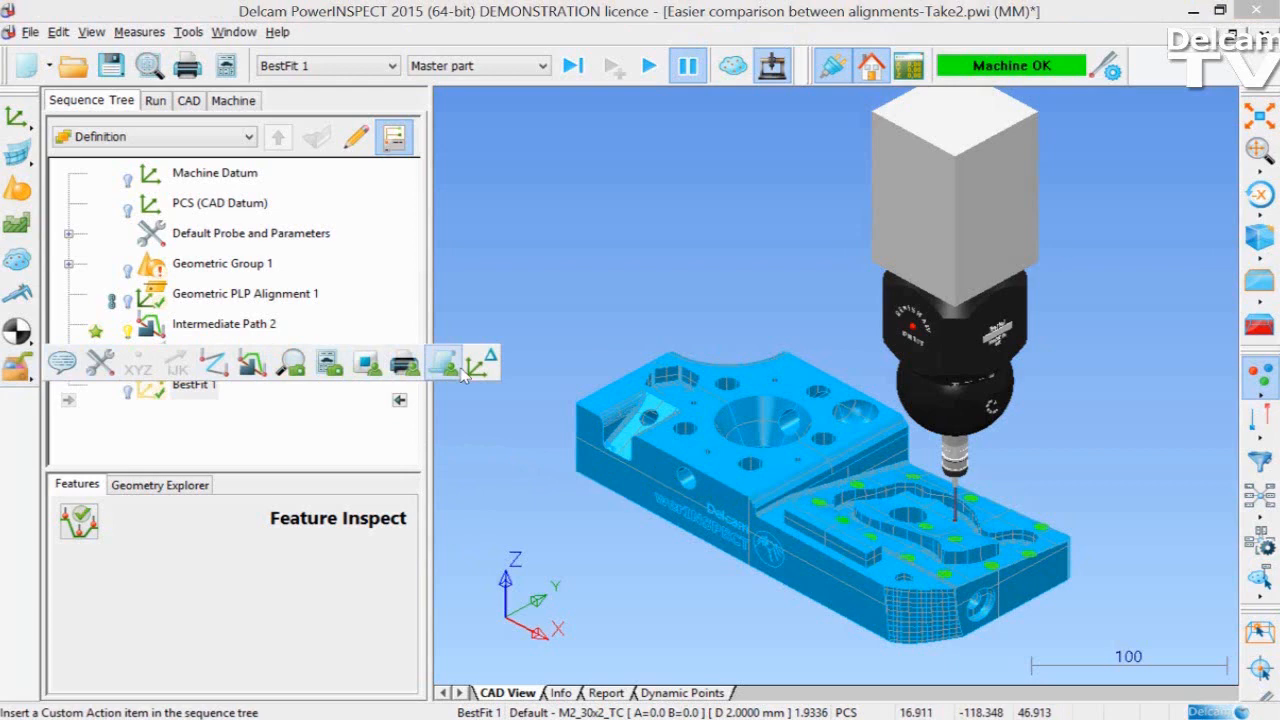
{"action": "mouse_move", "coordinate": [484, 360]}
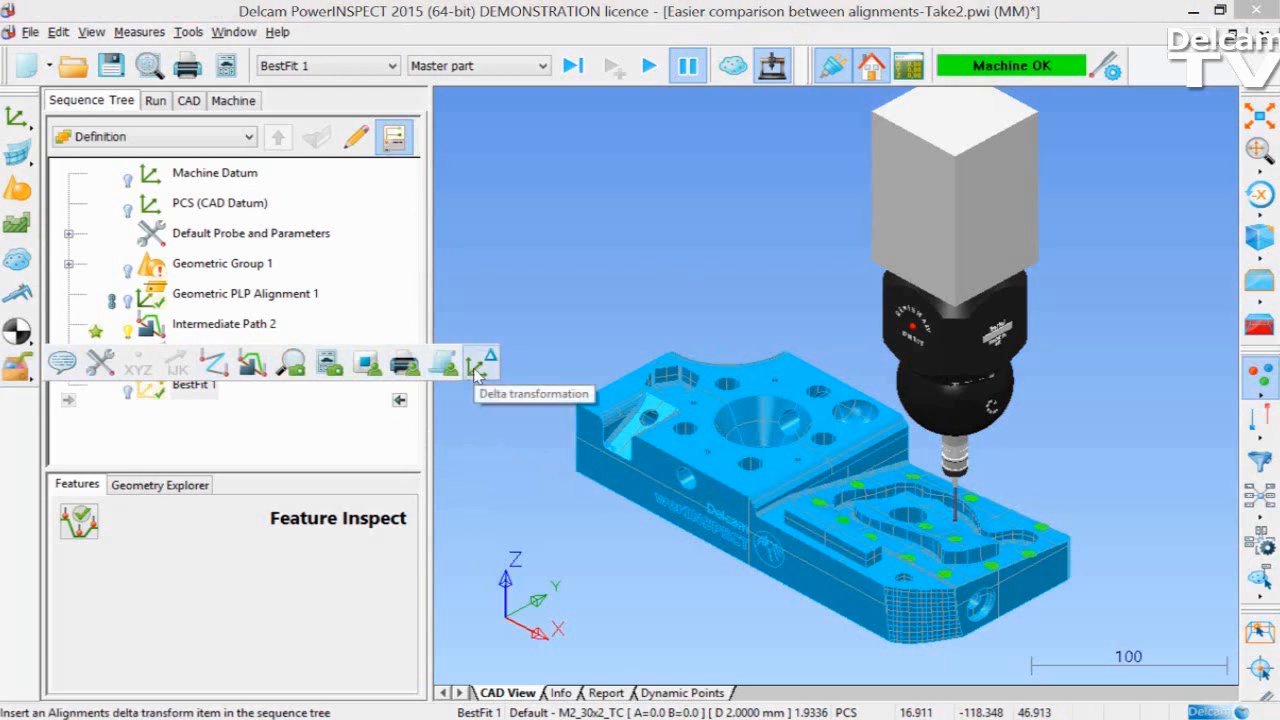
- Insert delta transformation RealignmentSetup from Geometric PLP Alignment 1 to BestFit 1, commented Realign Setup
{"action": "left_click", "coordinate": [484, 362]}
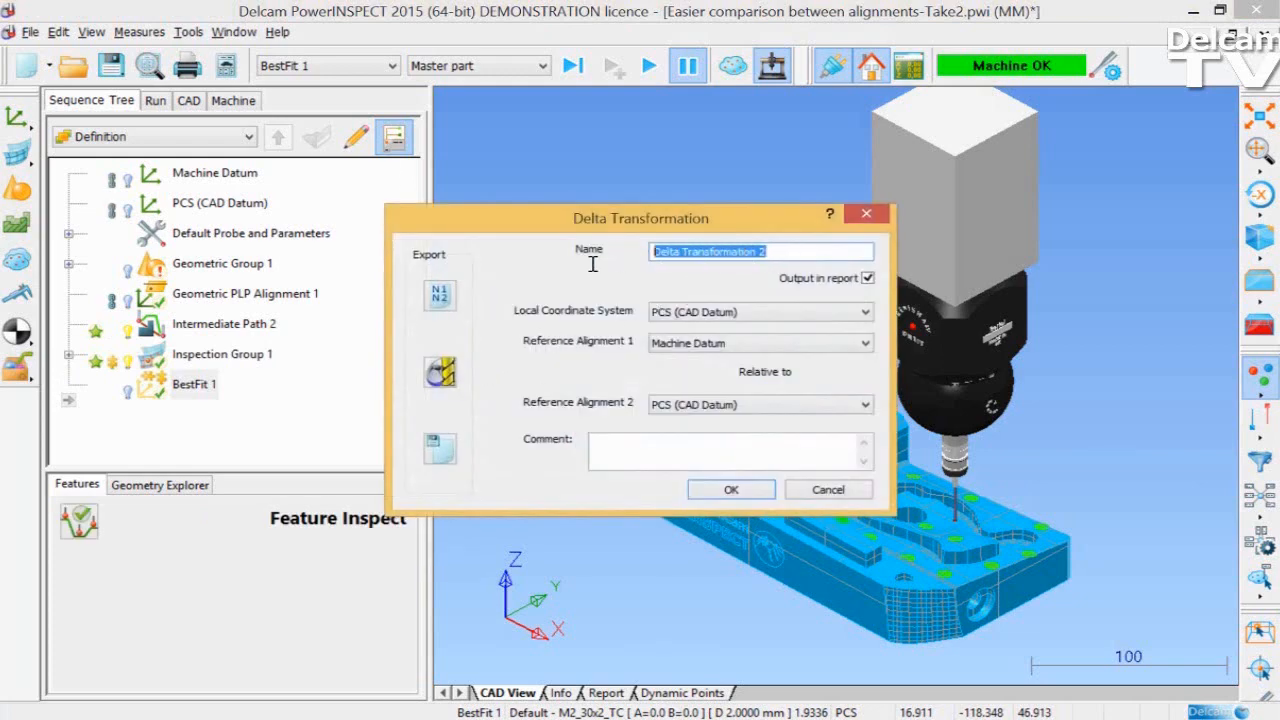
{"action": "type", "text": "Real"}
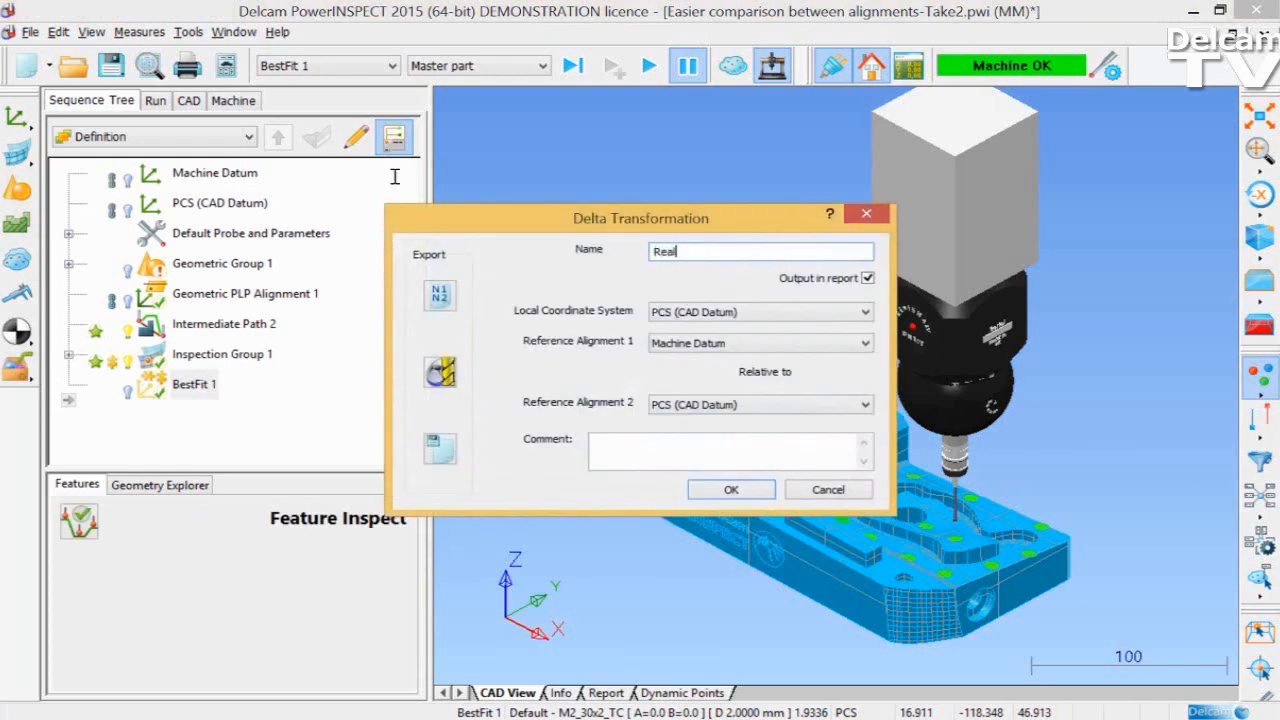
{"action": "type", "text": "Realignment"}
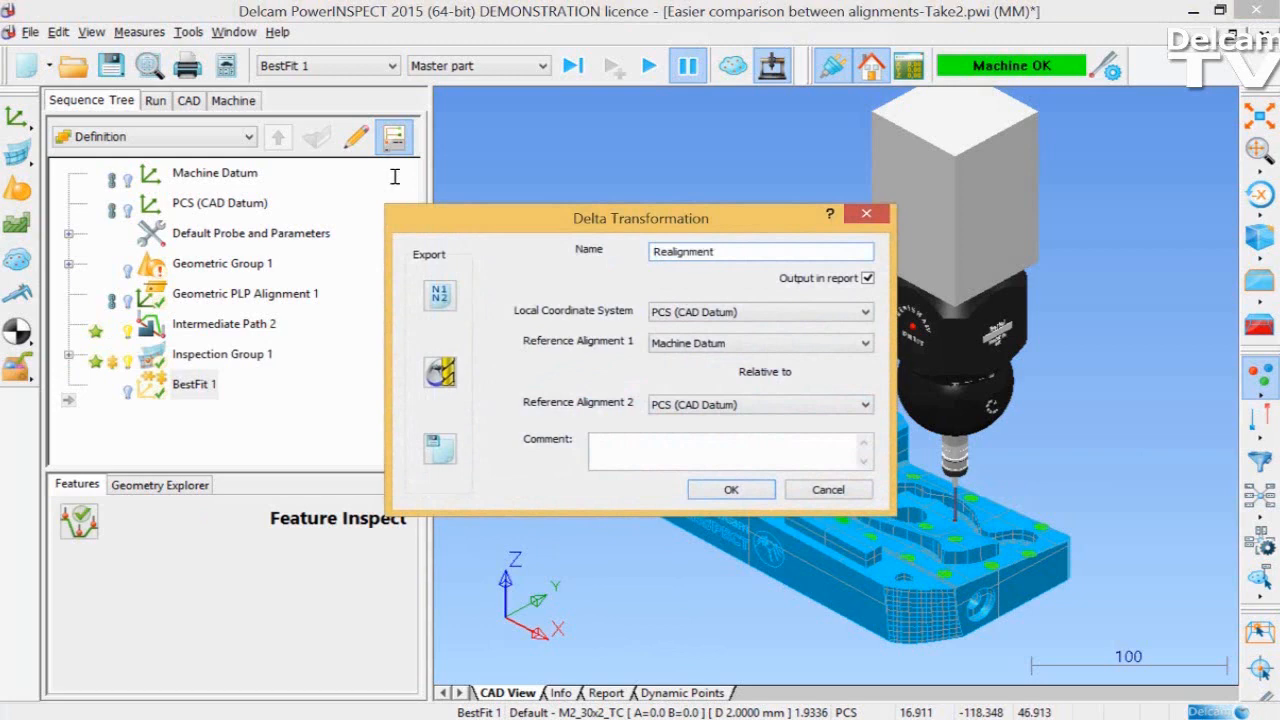
{"action": "type", "text": "Setup"}
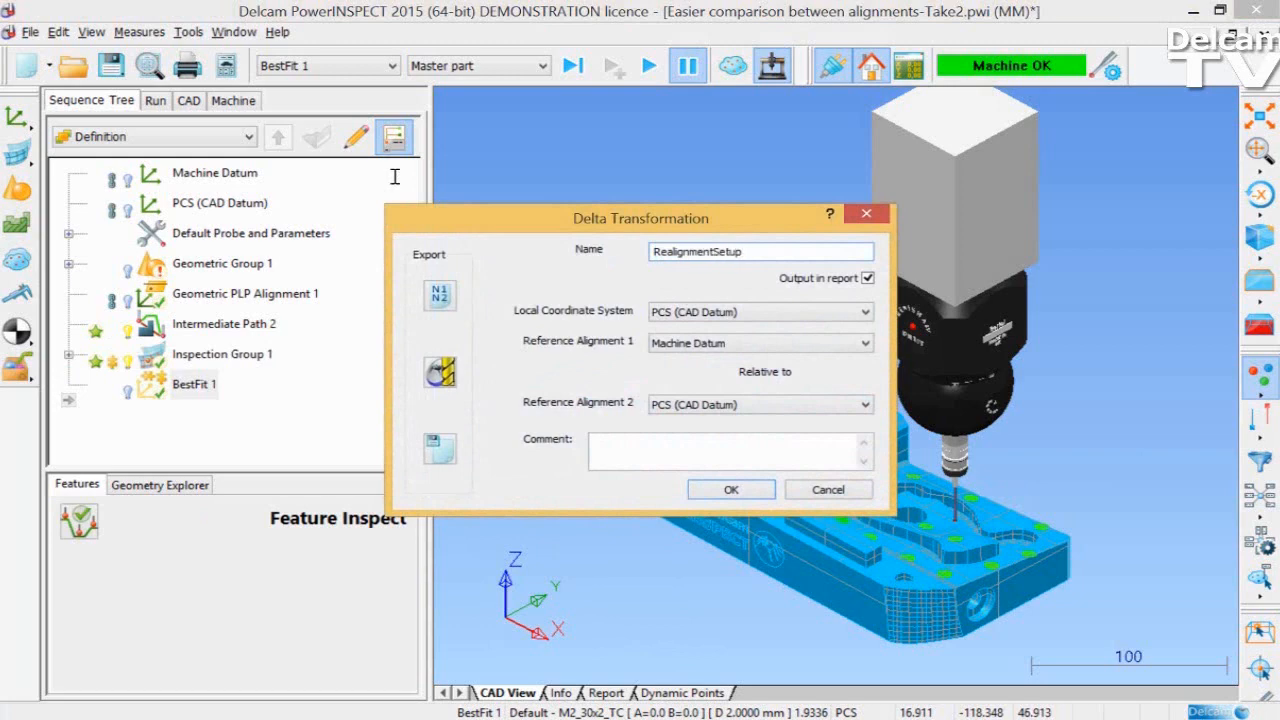
{"action": "type", "text": "Realign Set"}
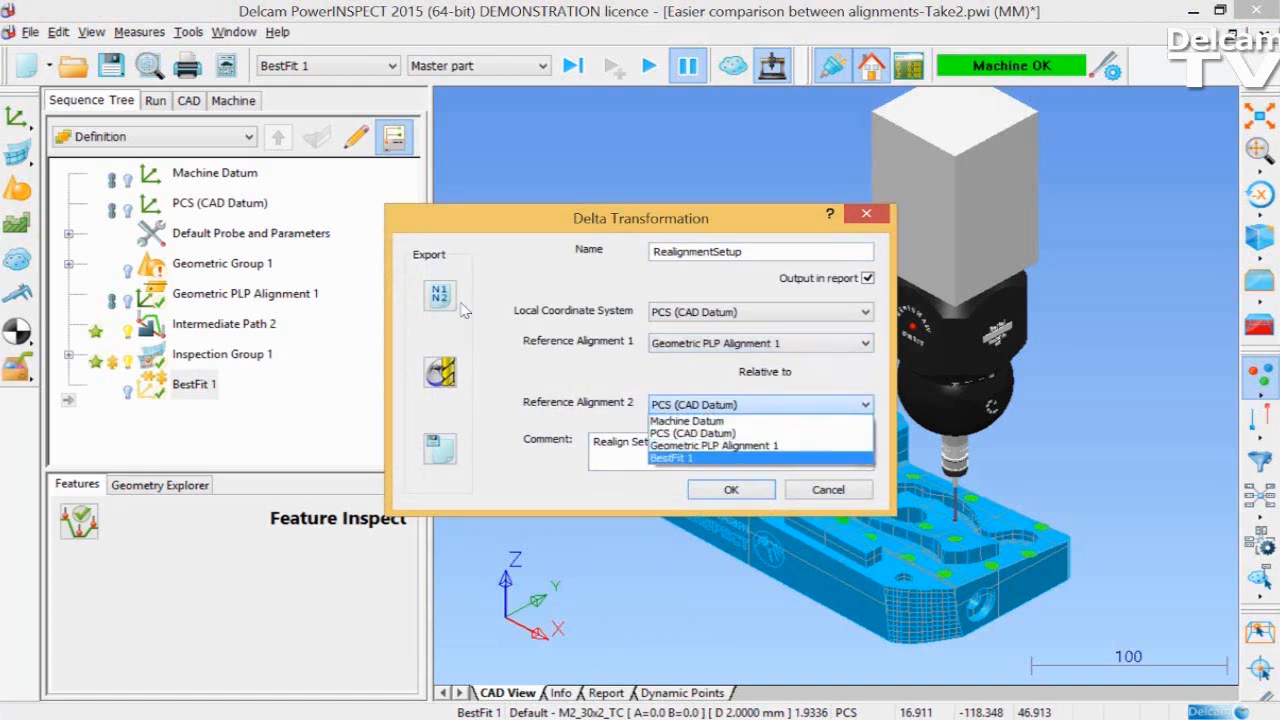
{"action": "left_click", "coordinate": [672, 458]}
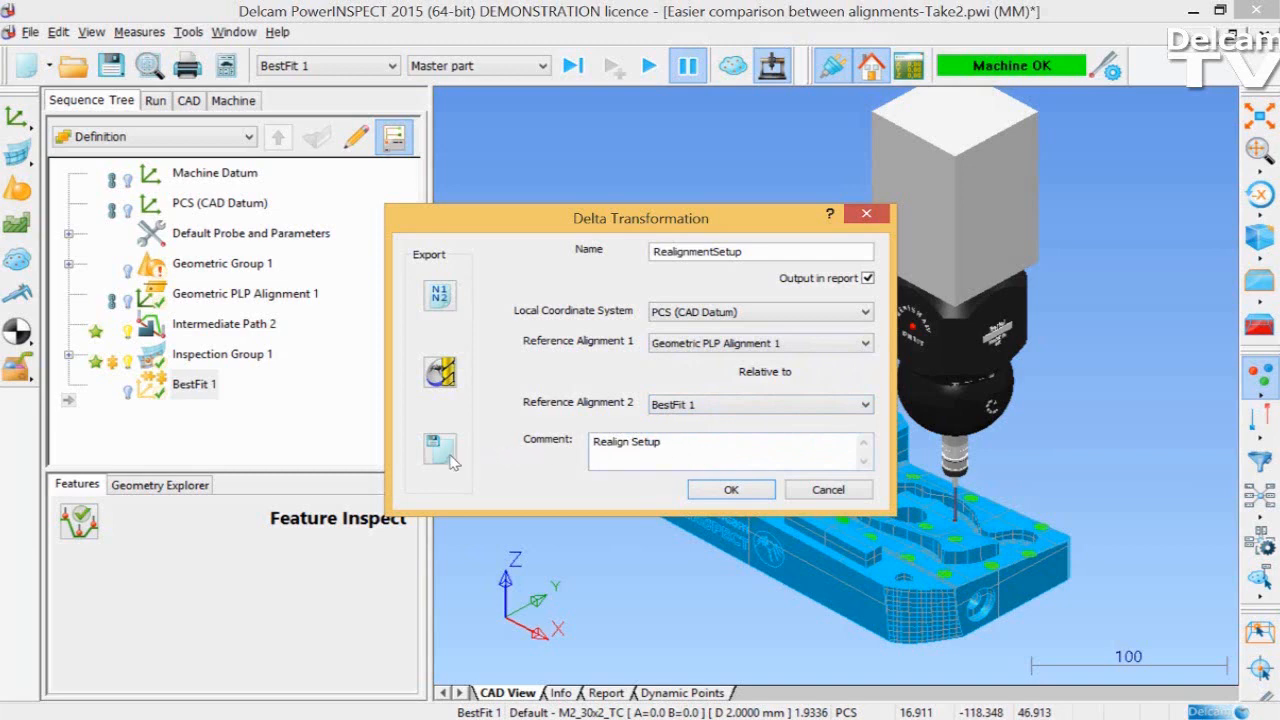
{"action": "mouse_move", "coordinate": [440, 448]}
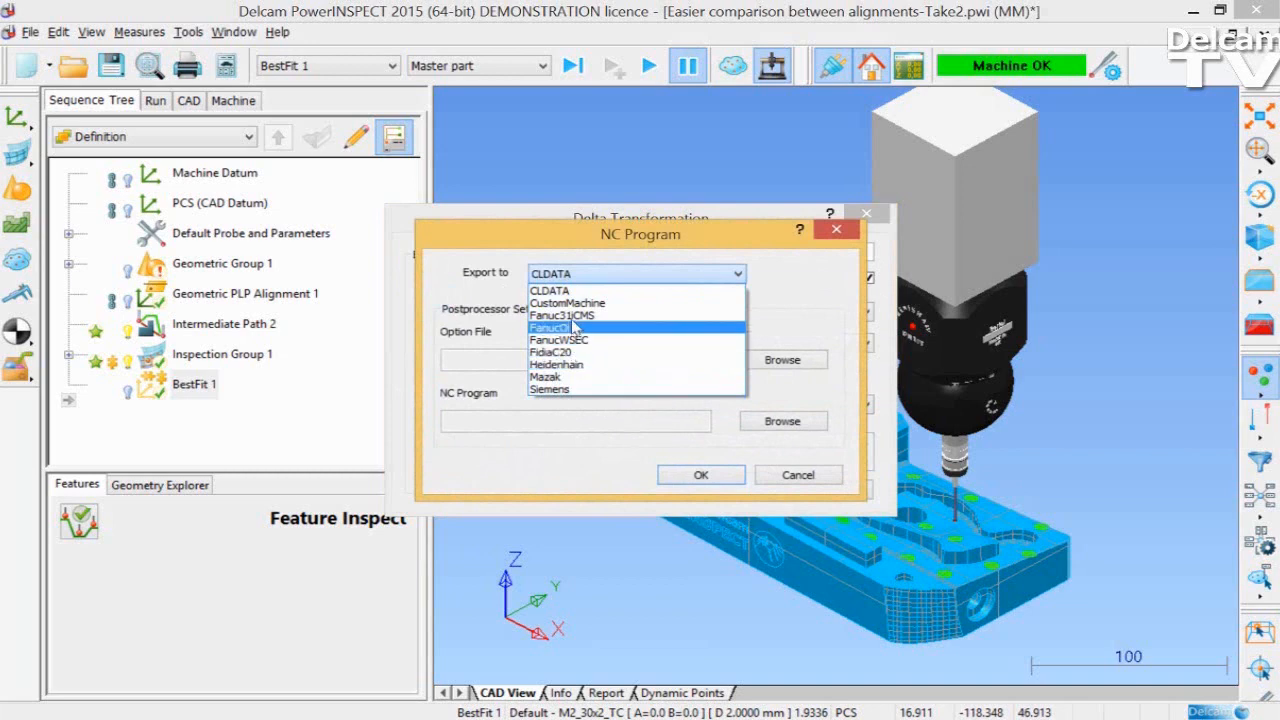
- Export the transformation as NC program RealignmentSetup.dat with the chosen controller format and accept the settings
{"action": "left_click", "coordinate": [568, 302]}
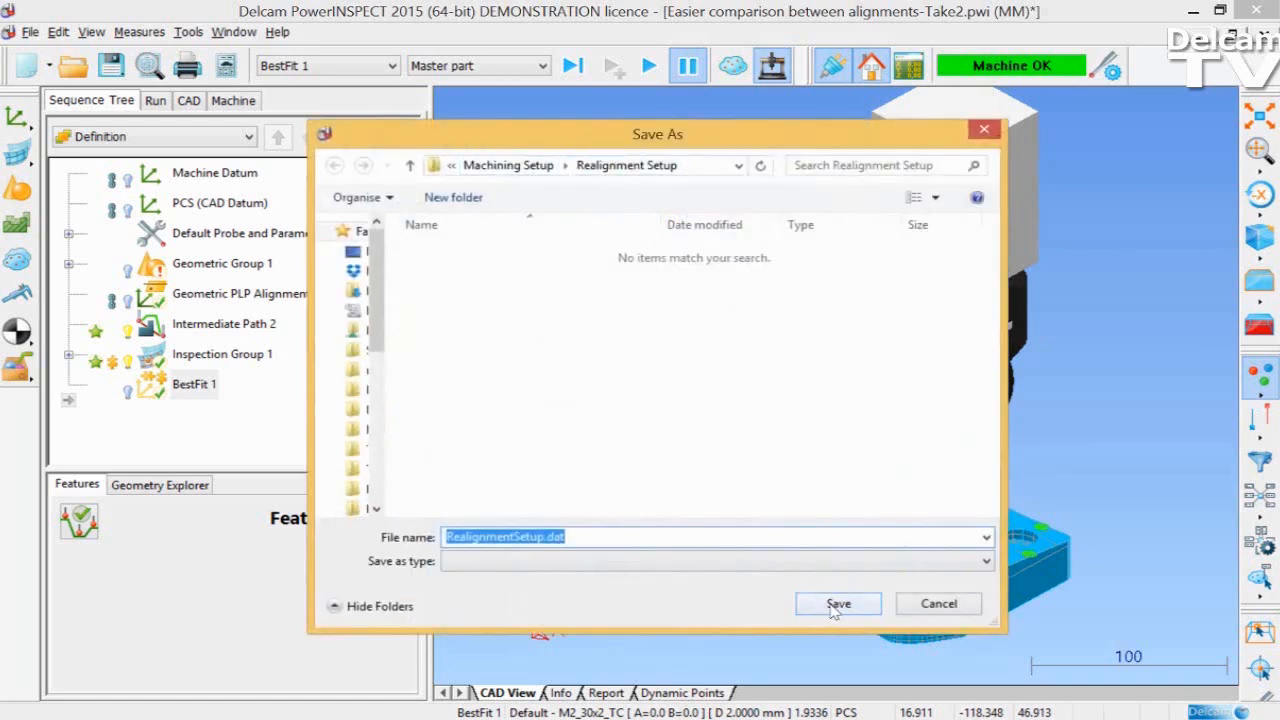
{"action": "left_click", "coordinate": [838, 604]}
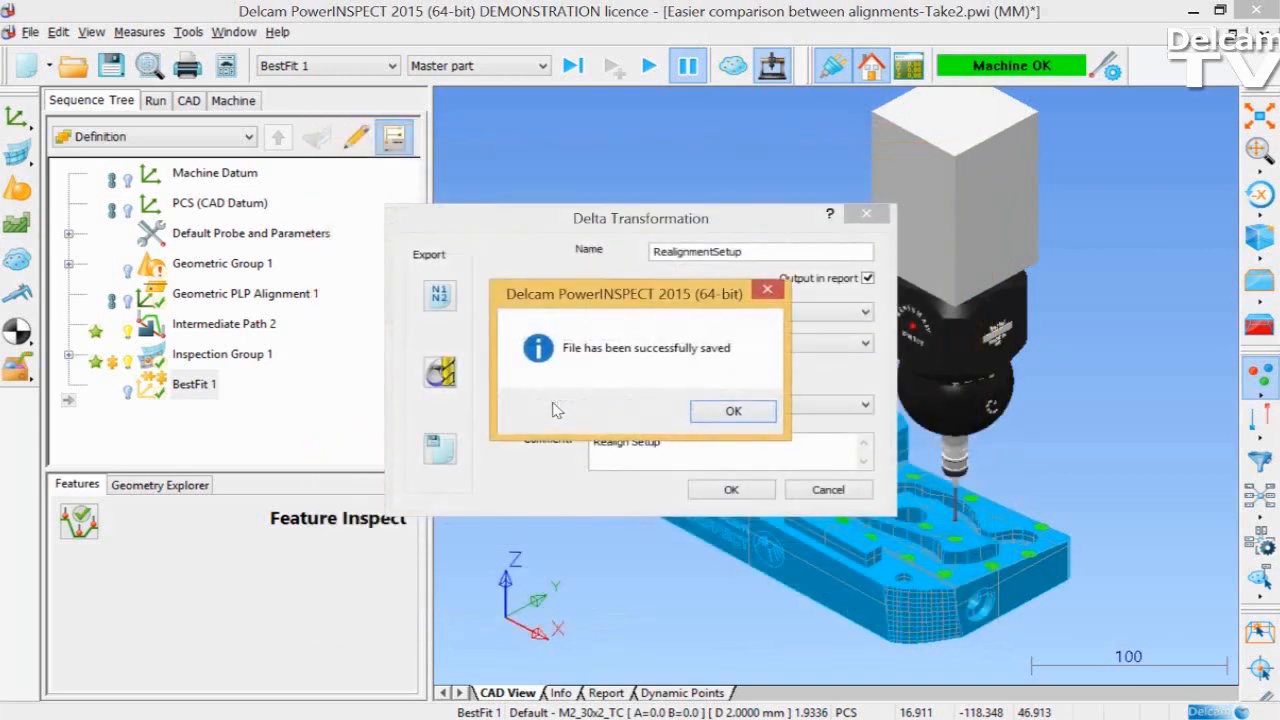
{"action": "left_click", "coordinate": [732, 412]}
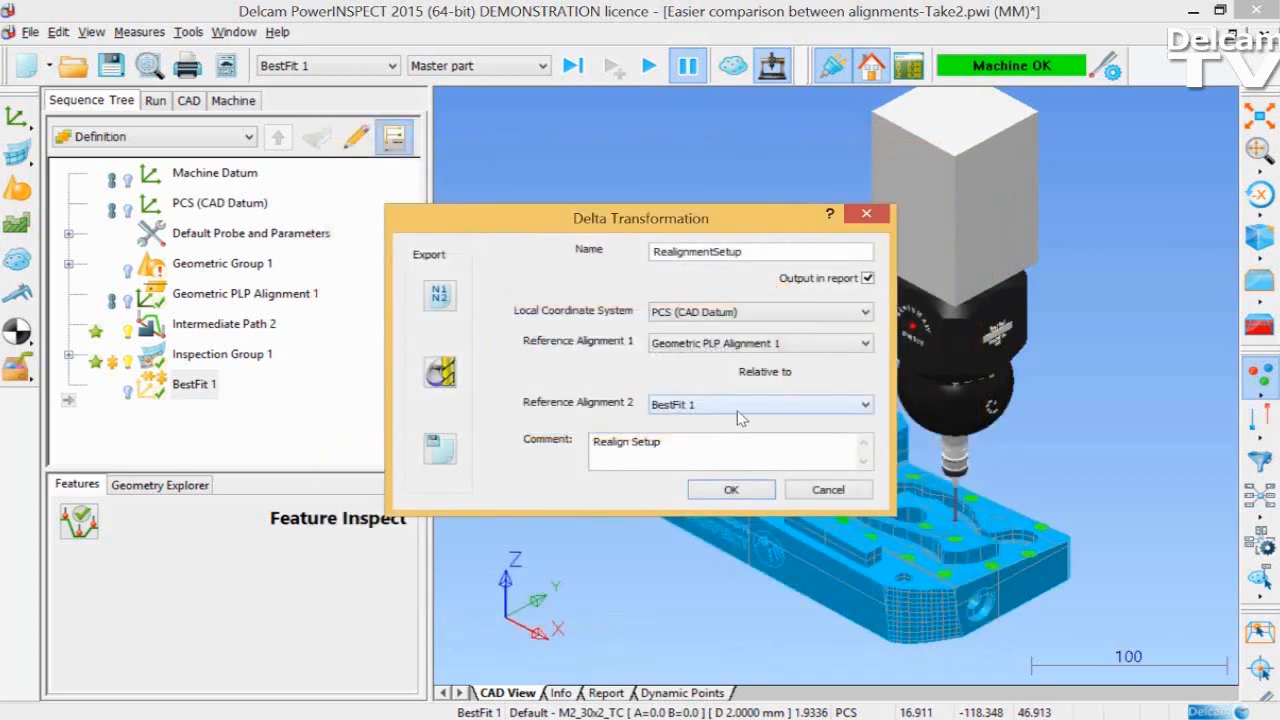
{"action": "left_click", "coordinate": [730, 488]}
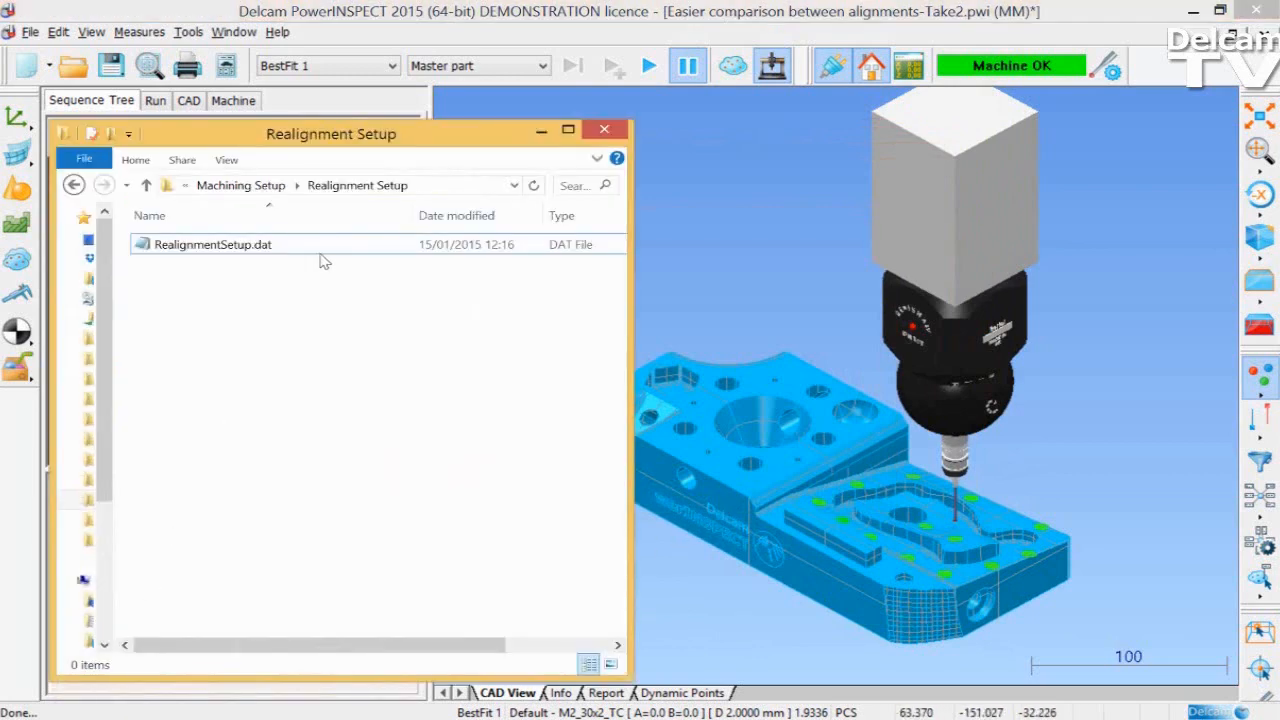
- Open RealignmentSetup.dat in Notepad and select all of its G68.2 NC code
{"action": "double_click", "coordinate": [212, 244]}
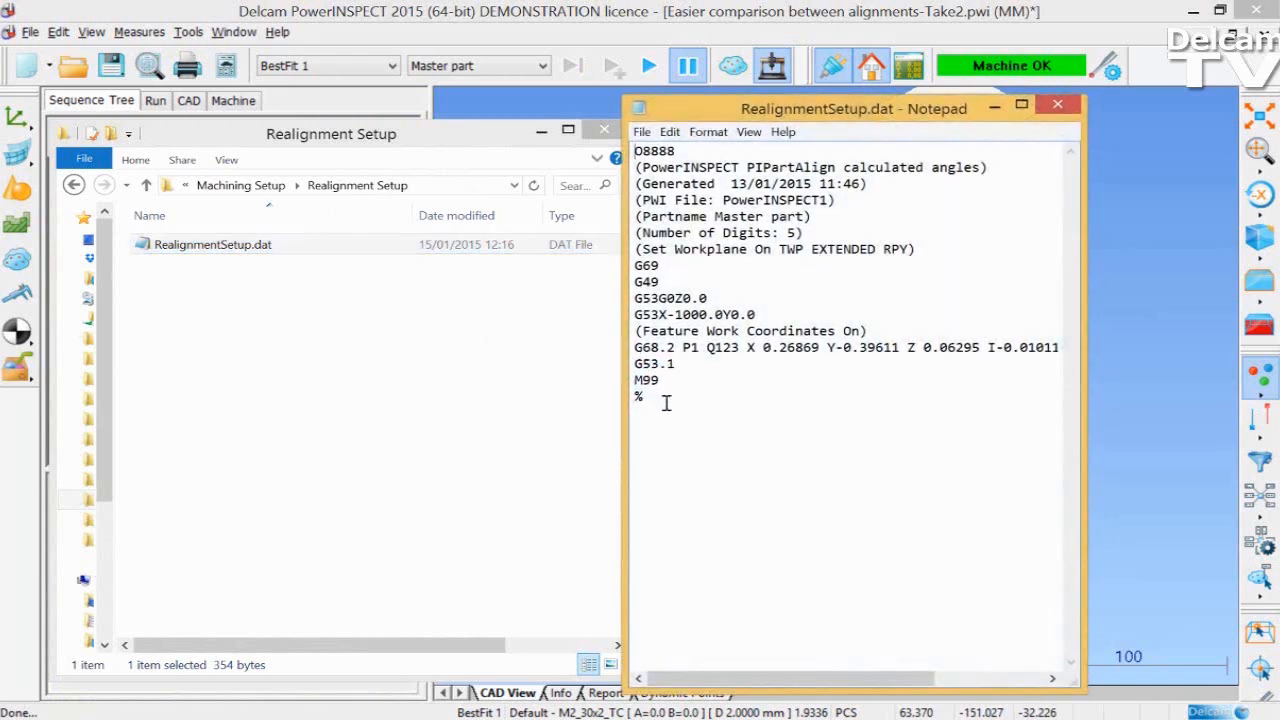
{"action": "key", "text": "ctrl+a"}
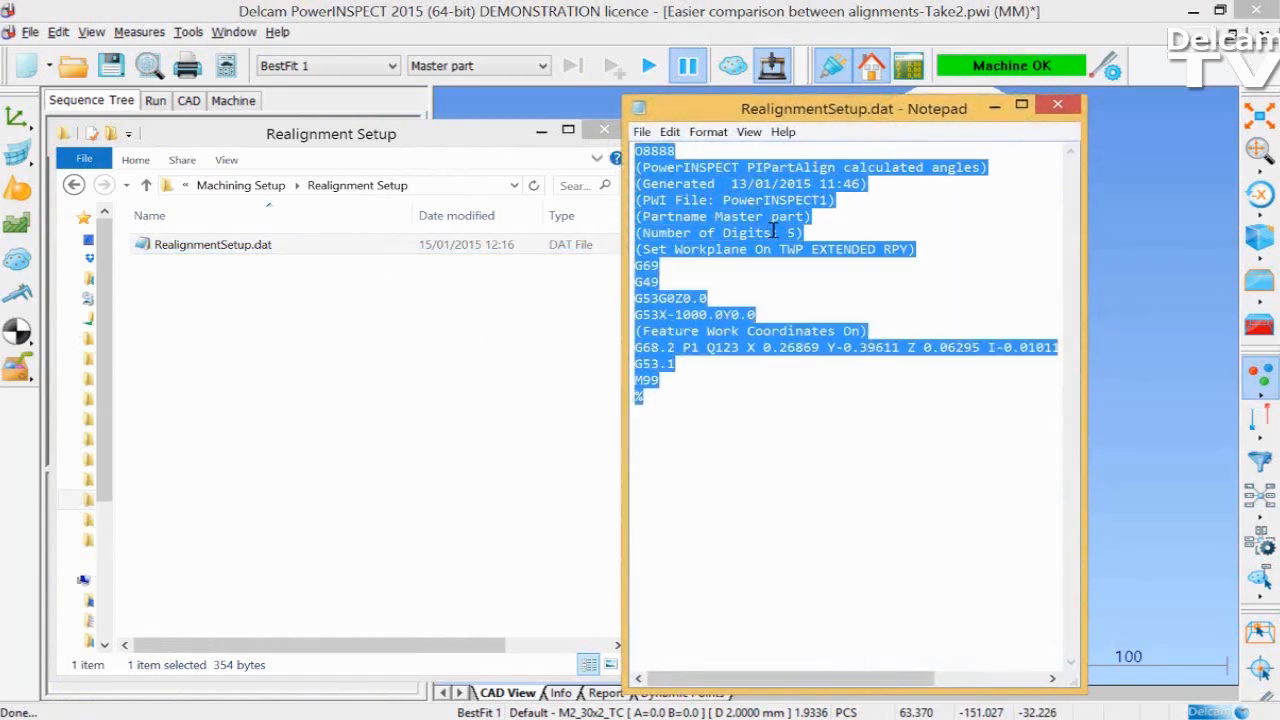